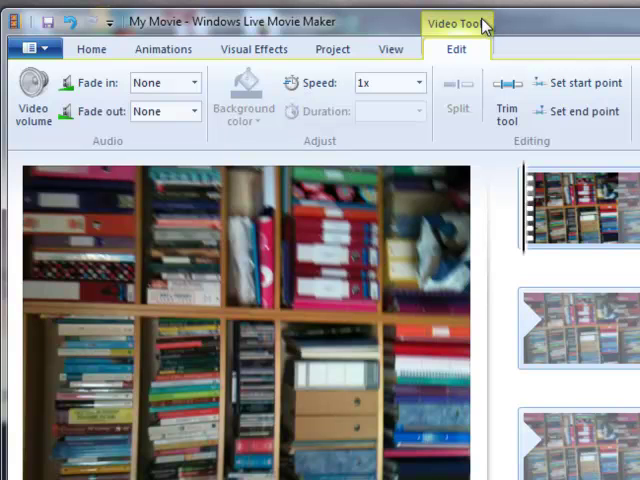
pyautogui.moveTo(500, 40)
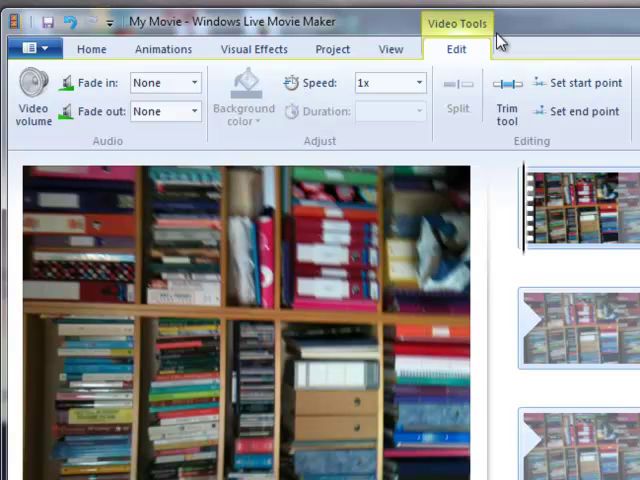
pyautogui.moveTo(506, 113)
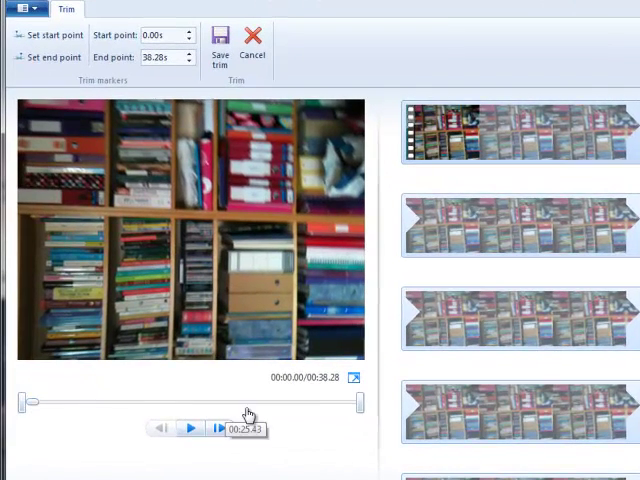
pyautogui.moveTo(45, 425)
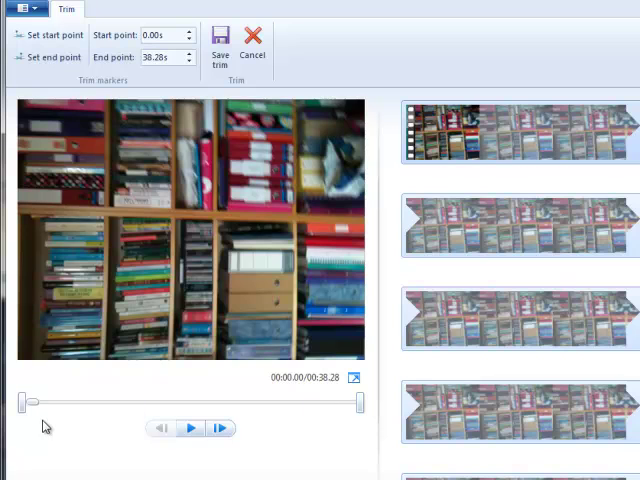
pyautogui.moveTo(20, 403)
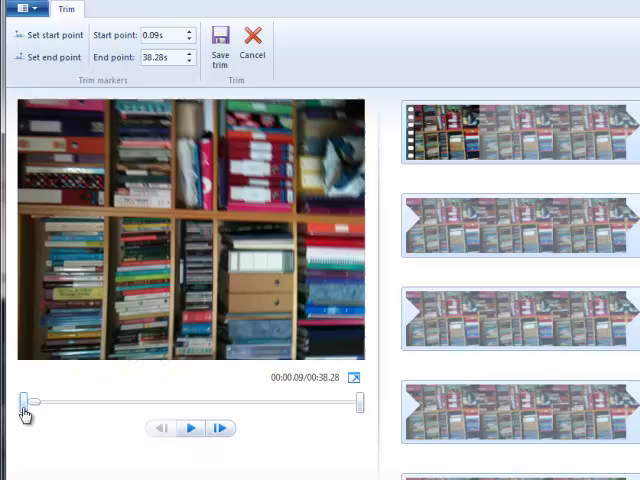
# Drag the first clip's trim markers to start 1.48 s and end 37.07 s, then scrub the preview.
pyautogui.moveTo(25, 402); pyautogui.dragTo(35, 402)
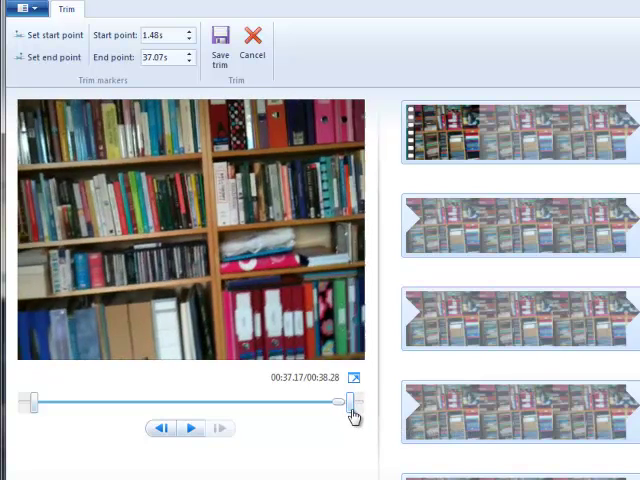
pyautogui.moveTo(352, 401); pyautogui.dragTo(315, 401)
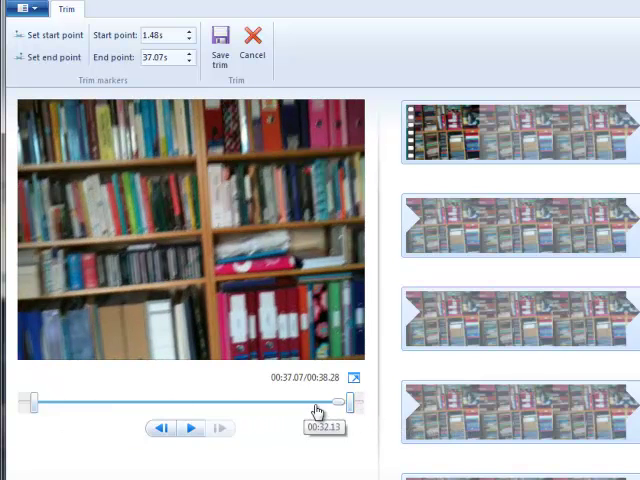
pyautogui.moveTo(318, 401); pyautogui.dragTo(35, 401)
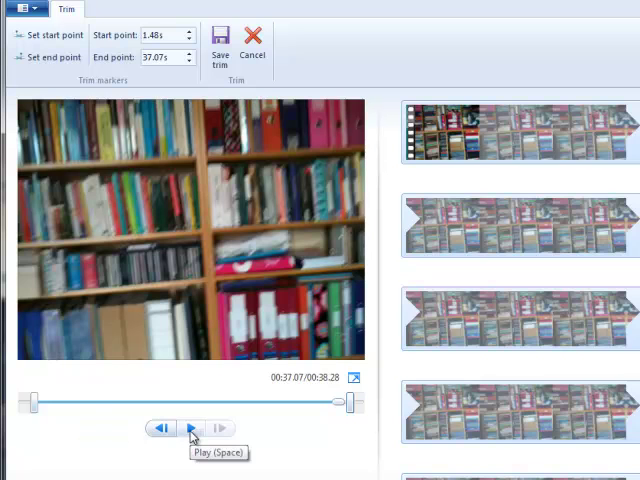
pyautogui.moveTo(224, 82)
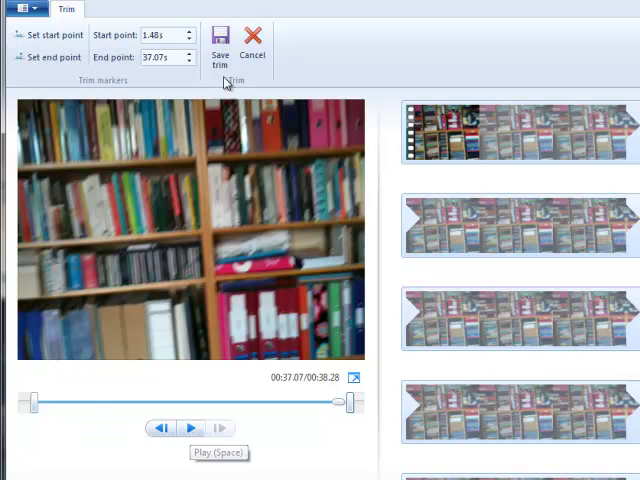
pyautogui.moveTo(219, 45)
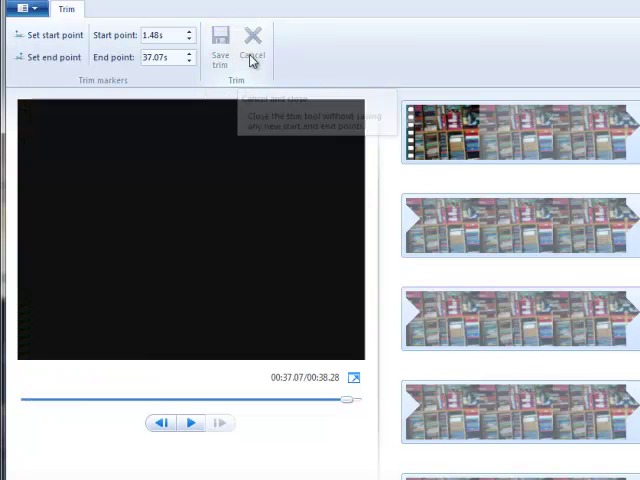
# Save the trim, leaving the first clip 35.59 s long.
pyautogui.click(254, 38)
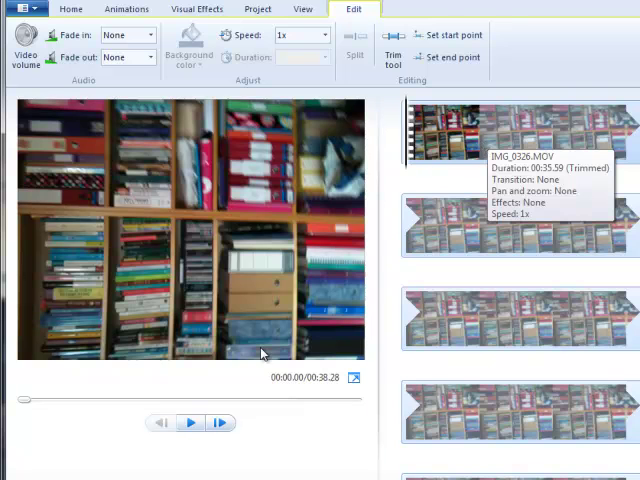
pyautogui.moveTo(190, 422)
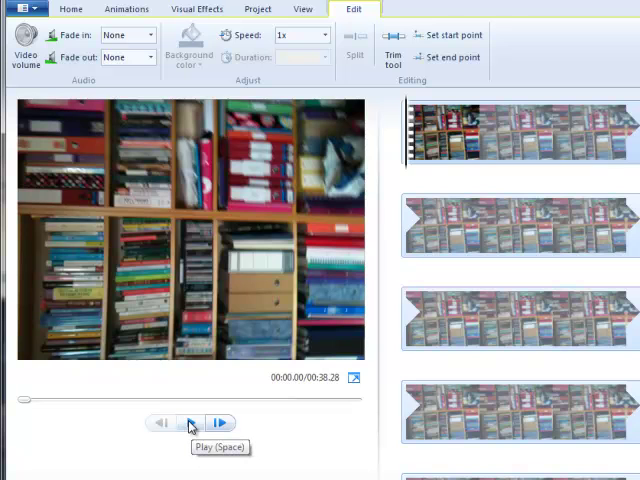
# Play the first clip and pause at about 0.9 s, where the shaky opening ends.
pyautogui.click(191, 422)
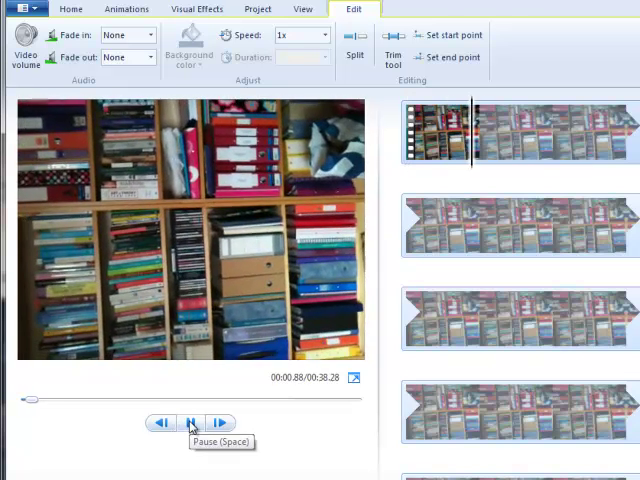
pyautogui.click(191, 423)
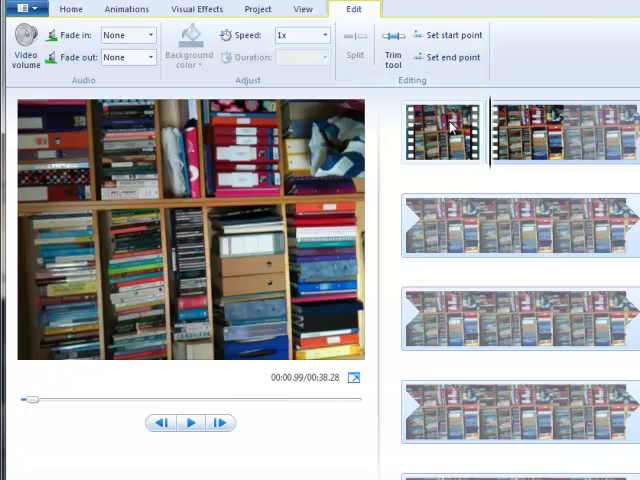
pyautogui.moveTo(545, 135)
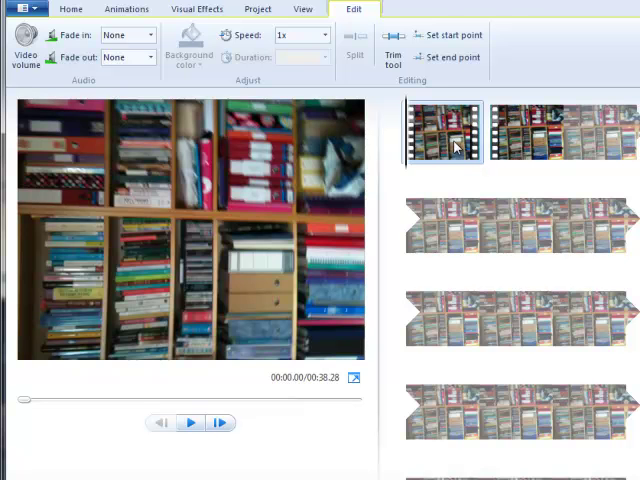
# Preview the short shaky opening piece before deleting it.
pyautogui.click(190, 422)
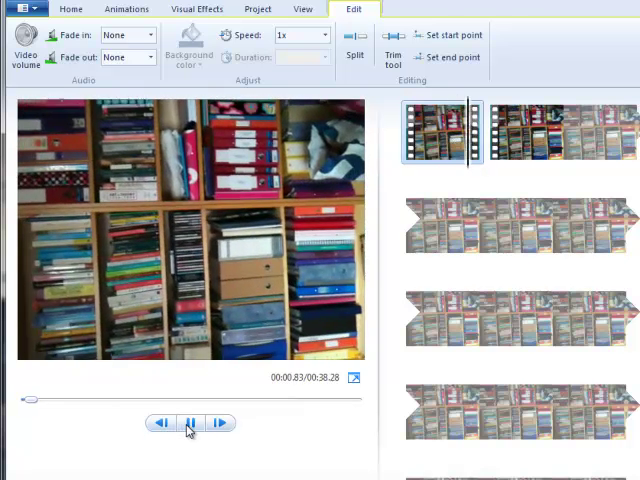
pyautogui.click(190, 423)
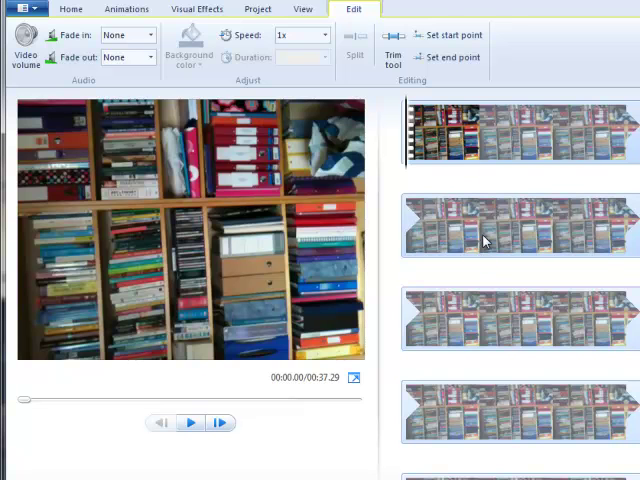
pyautogui.moveTo(485, 240)
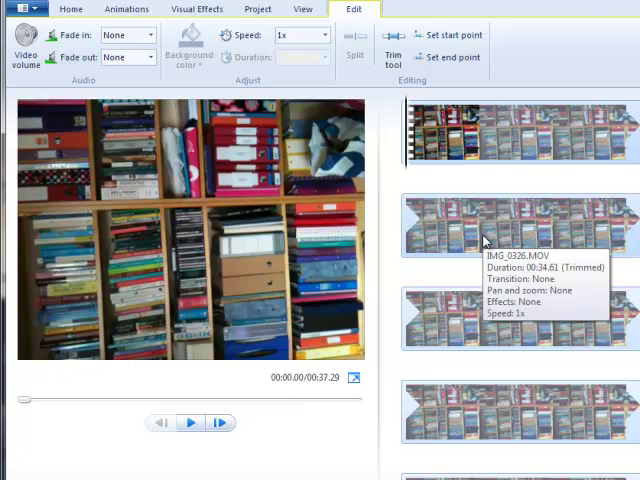
pyautogui.moveTo(460, 395)
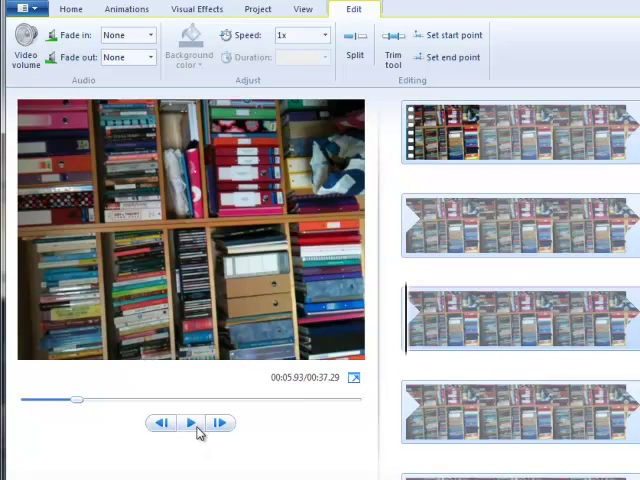
pyautogui.moveTo(192, 423)
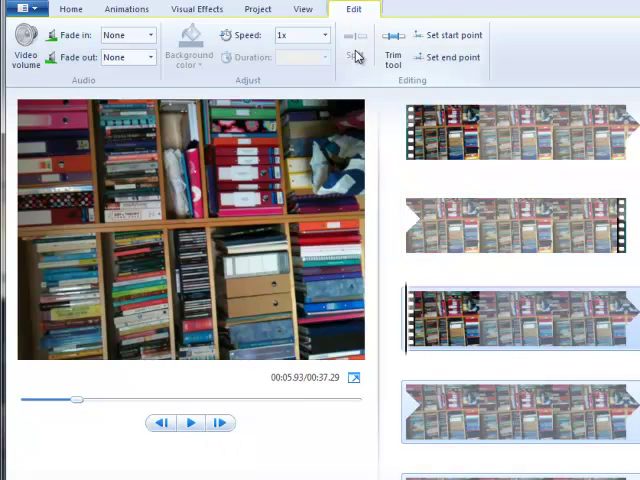
pyautogui.moveTo(190, 423)
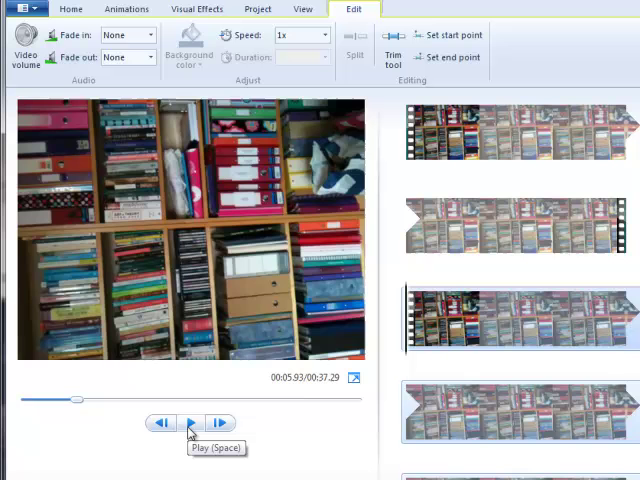
# Play the third clip and pause at 7.46 s into the project.
pyautogui.click(190, 423)
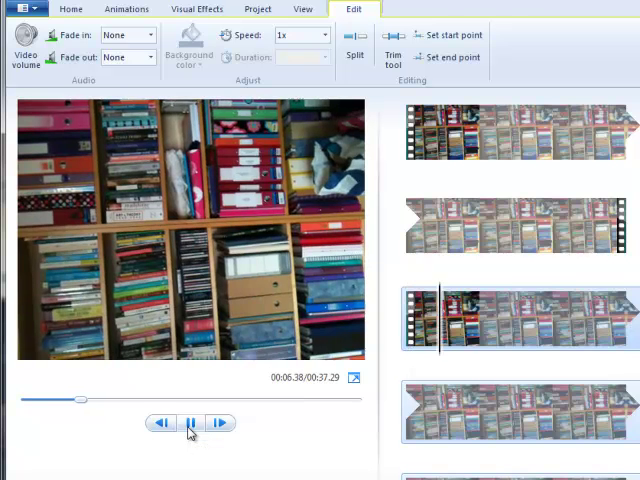
pyautogui.click(191, 423)
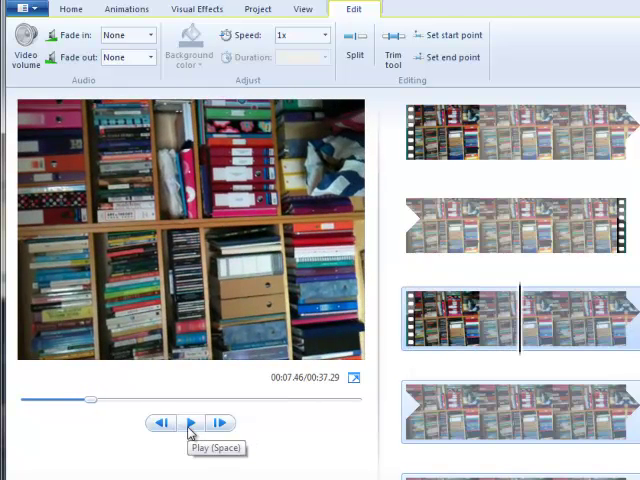